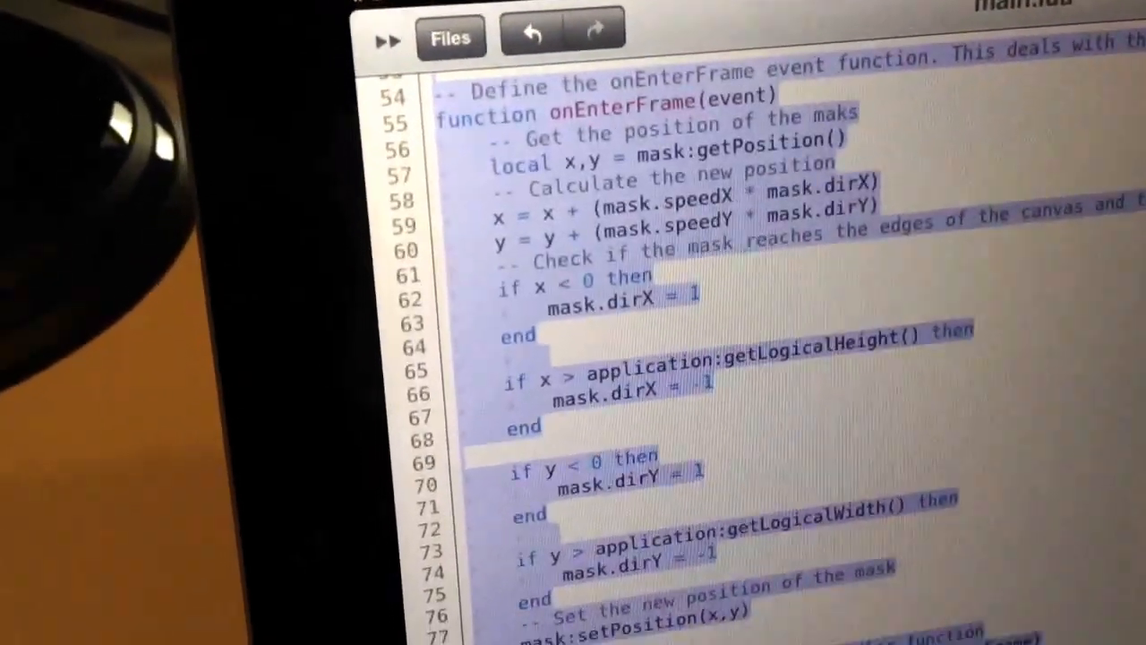
- Scroll through main.lua to review the onEnterFrame mask-bounce code before uploading
{"action": "scroll", "scroll_direction": "down", "scroll_amount": 3}
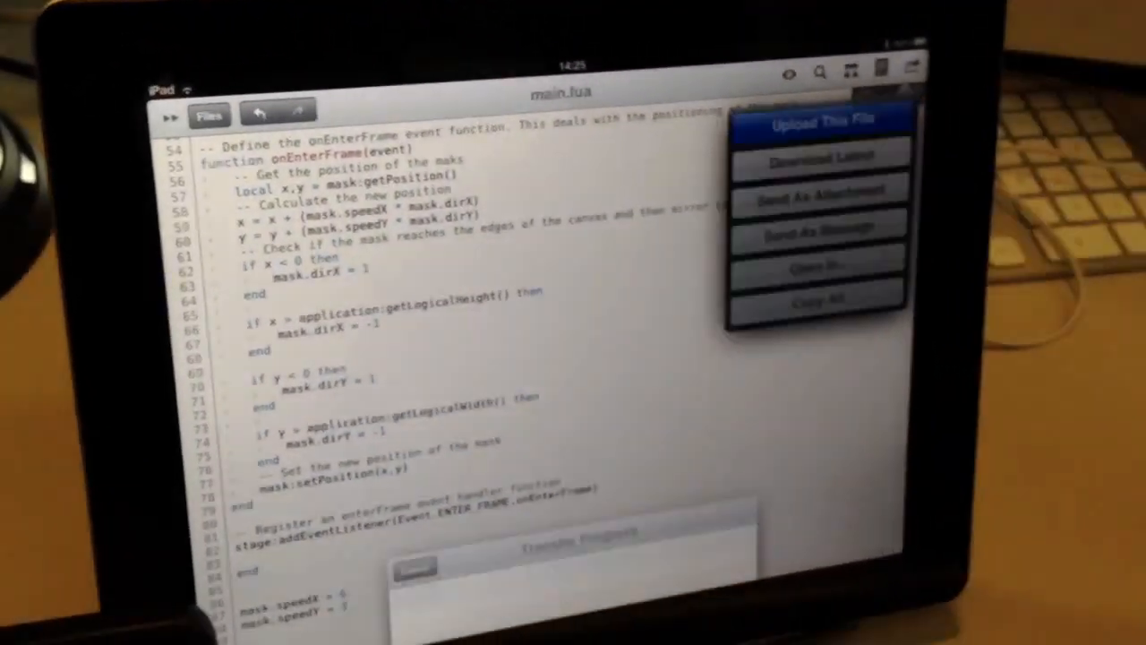
- Upload main.lua via Upload This File and wait for the phone app to refresh
{"action": "left_click", "coordinate": [821, 122]}
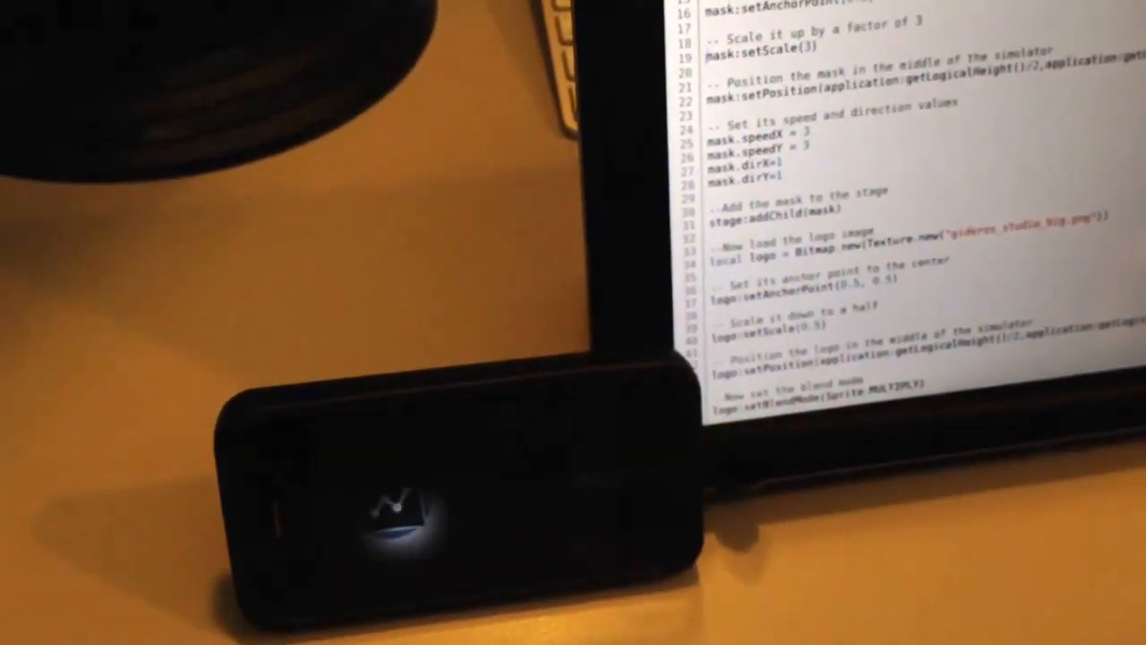
{"action": "scroll", "scroll_direction": "down", "scroll_amount": 3}
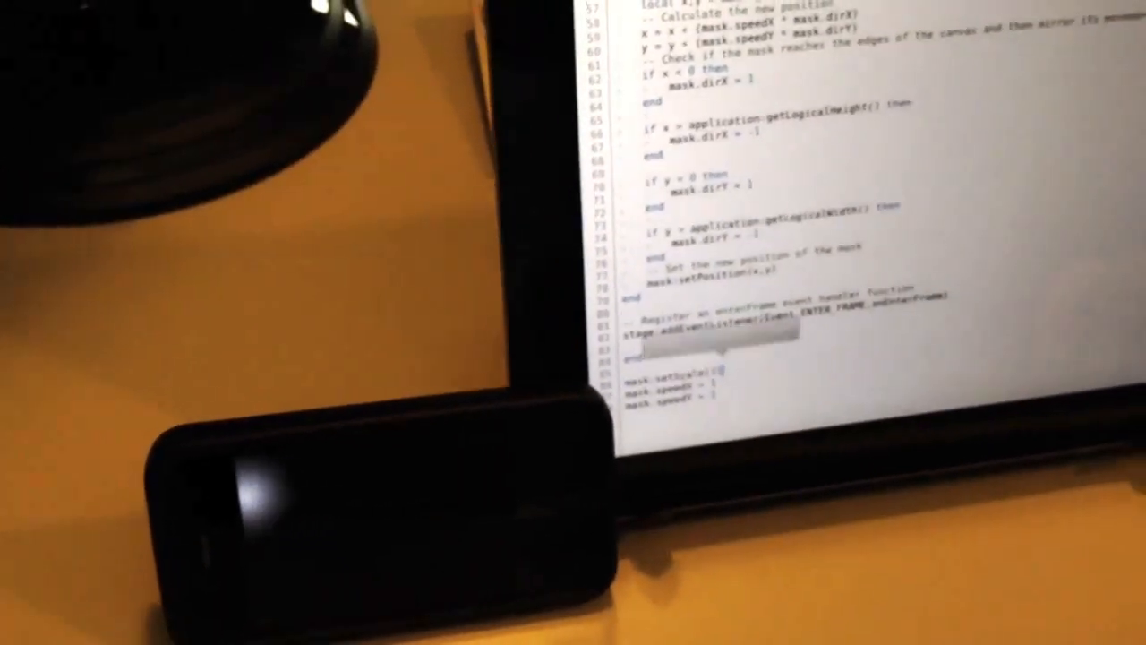